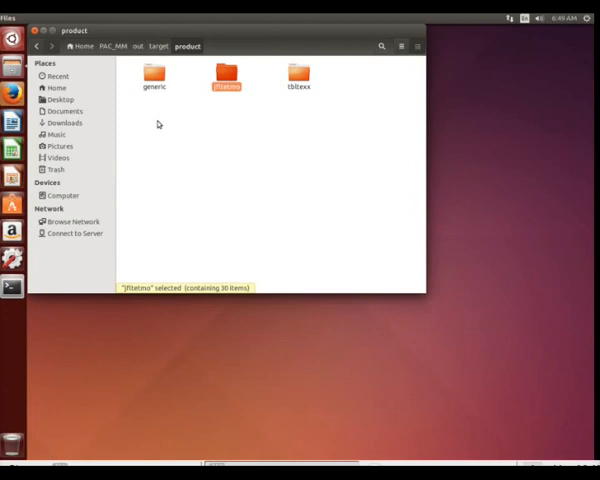
# Step: Navigate from PAC_MM into vendor, pac, overlay and common on the way to res
pyautogui.click(118, 46)
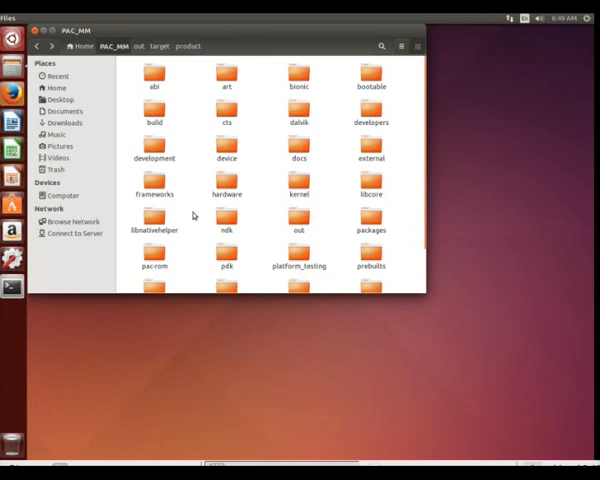
pyautogui.scroll(-3)
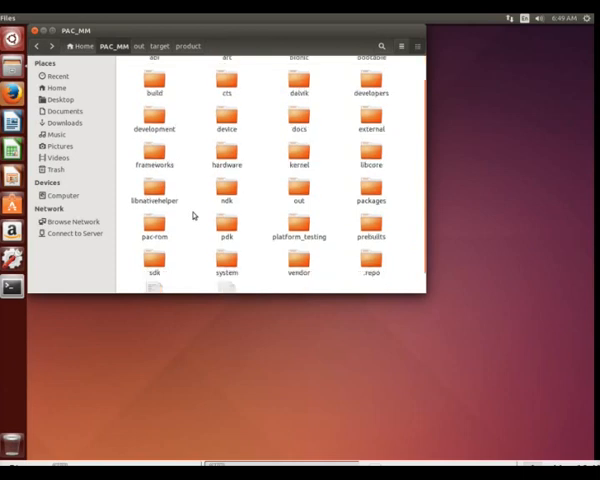
pyautogui.doubleClick(298, 260)
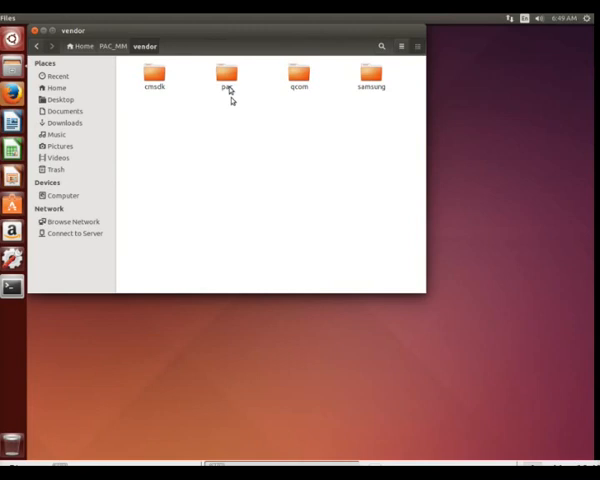
pyautogui.click(222, 75)
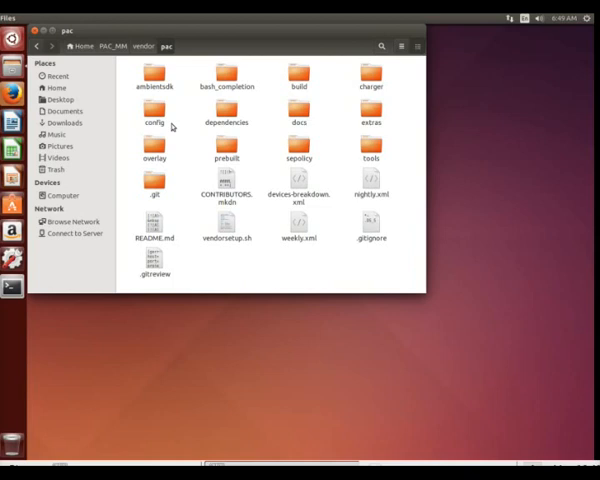
pyautogui.click(154, 145)
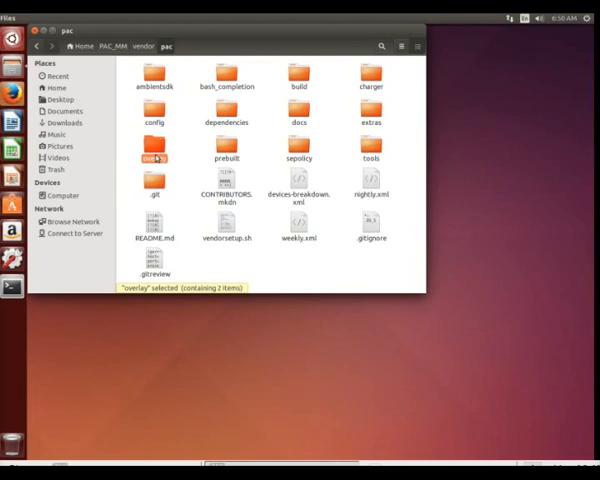
pyautogui.doubleClick(154, 150)
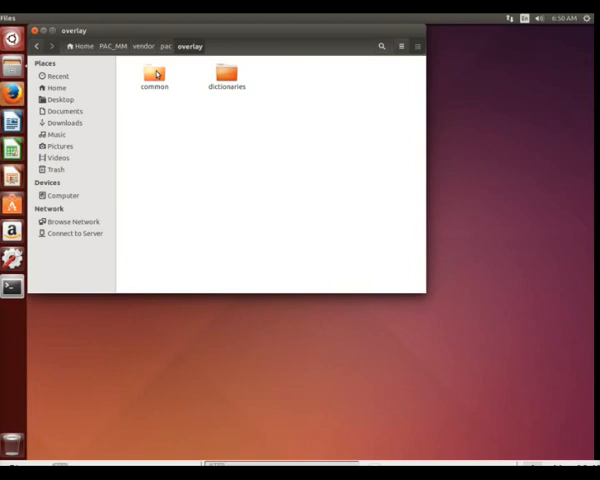
pyautogui.doubleClick(155, 73)
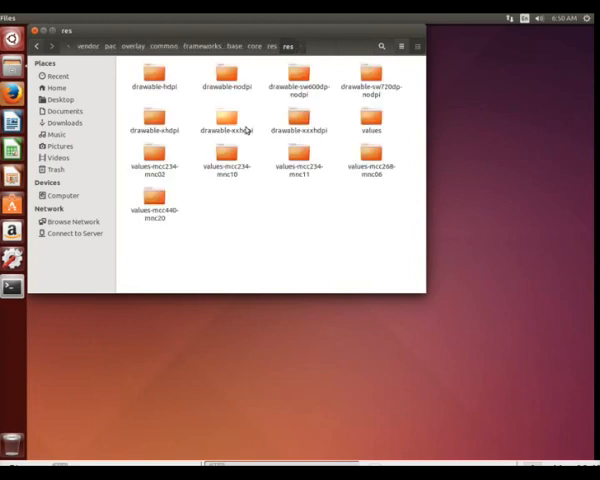
pyautogui.moveTo(278, 121)
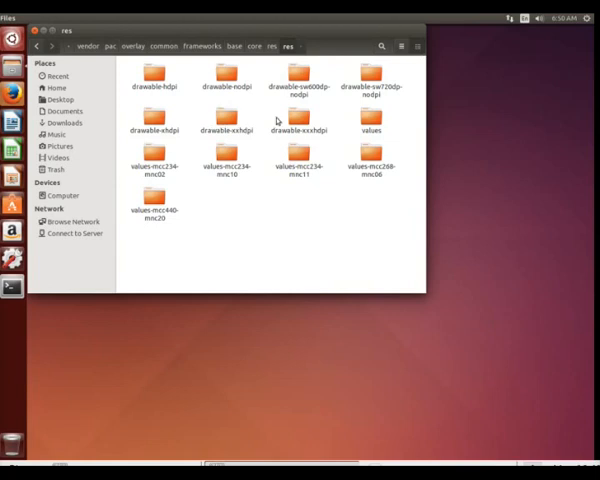
# Step: View drawable-xxxhdpi's default_wallpaper.jpg (2880×2560) in Image Viewer
pyautogui.rightClick(155, 78)
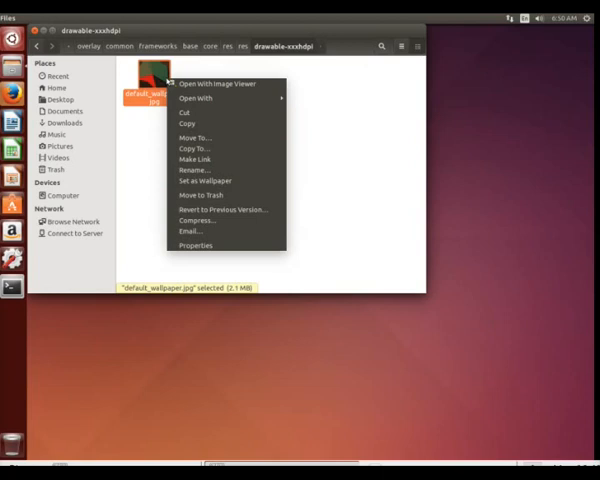
pyautogui.click(214, 78)
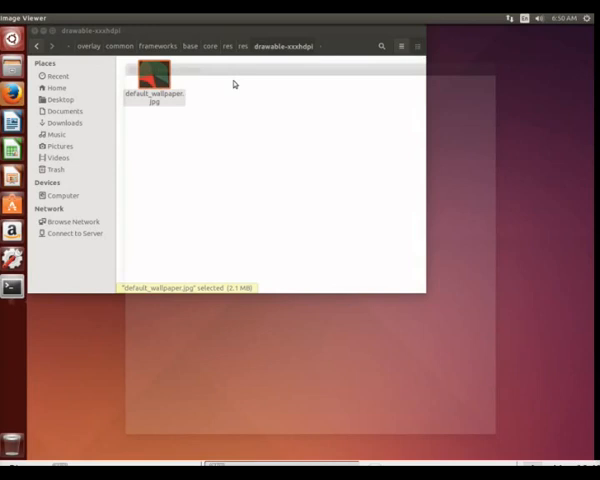
pyautogui.doubleClick(157, 78)
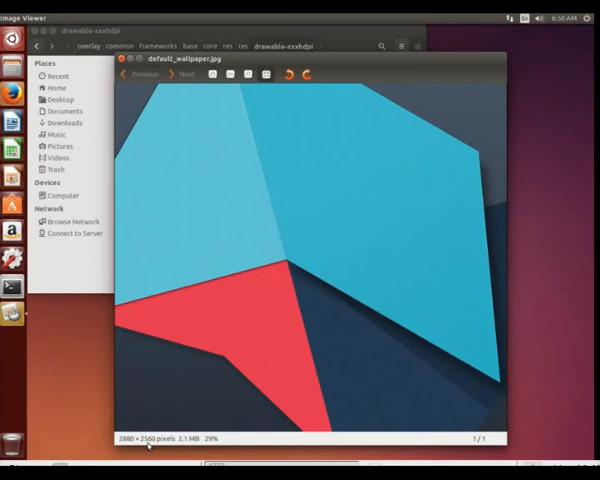
pyautogui.moveTo(303, 285)
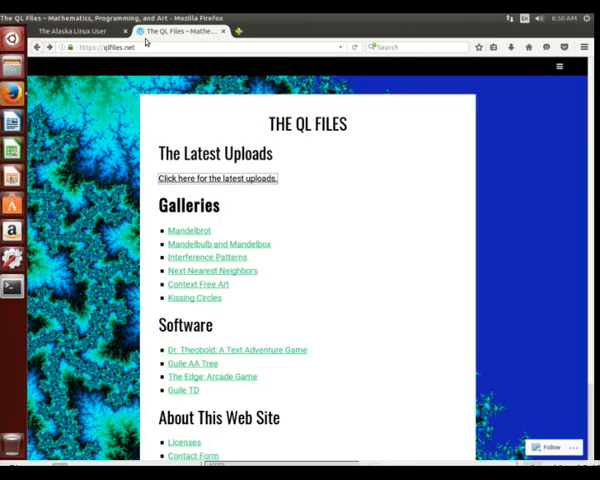
pyautogui.moveTo(304, 175)
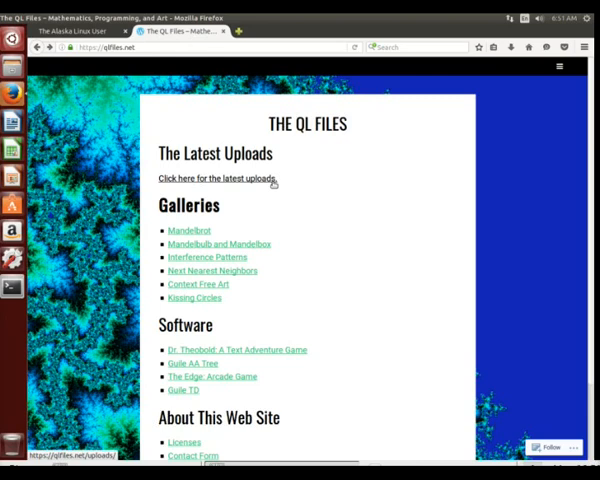
pyautogui.moveTo(245, 176)
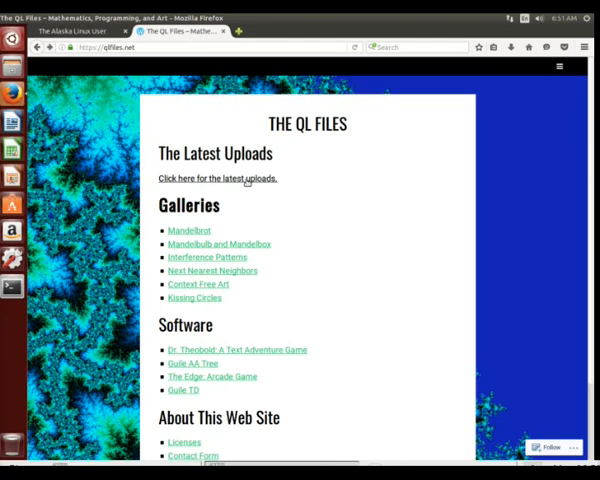
# Step: Open the latest uploads and view the December 14, 2017 blue Julia image full-size
pyautogui.click(215, 178)
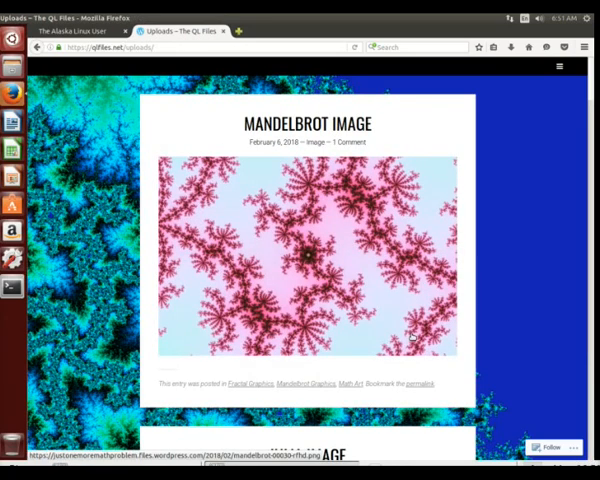
pyautogui.scroll(-3)
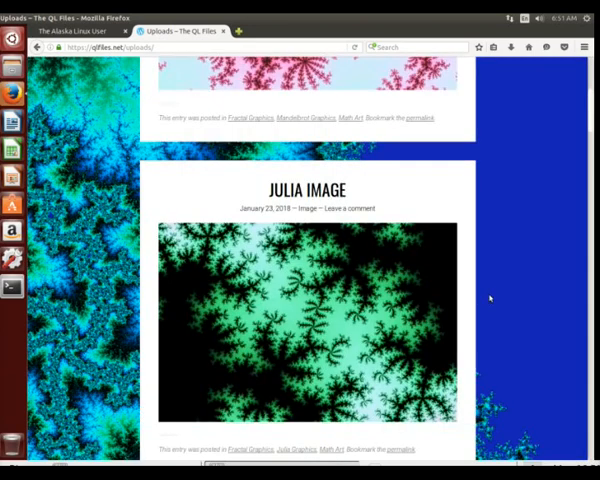
pyautogui.scroll(-3)
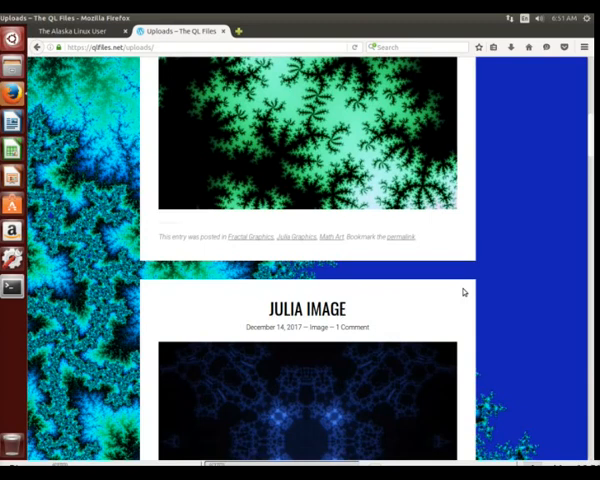
pyautogui.scroll(-3)
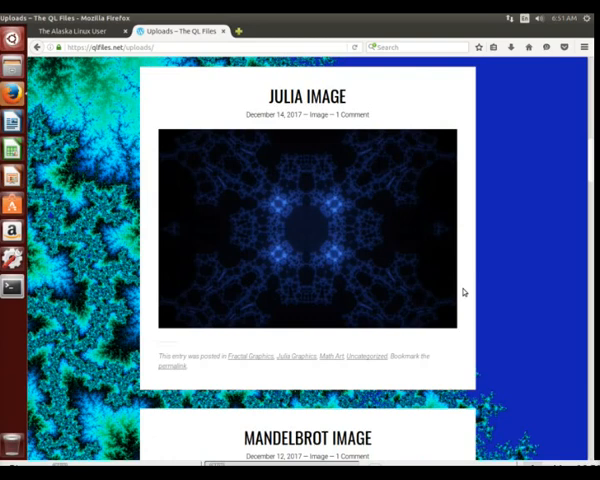
pyautogui.click(305, 235)
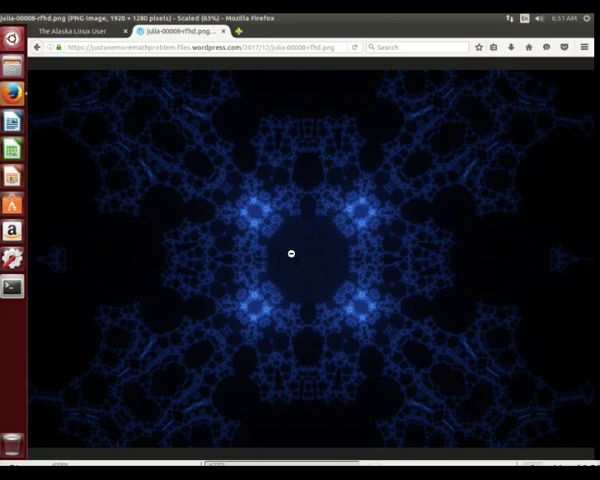
# Step: Save the Julia image julia-00008-rfhd.png into Downloads
pyautogui.rightClick(291, 254)
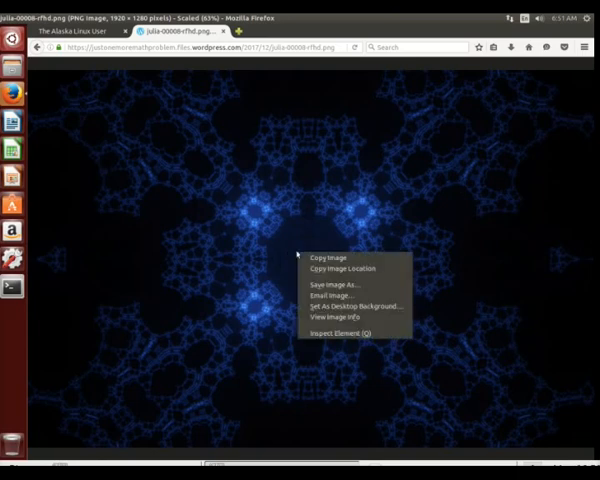
pyautogui.click(328, 283)
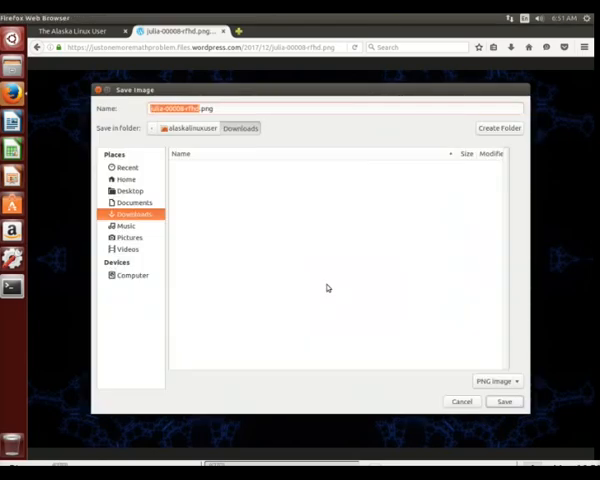
pyautogui.click(504, 401)
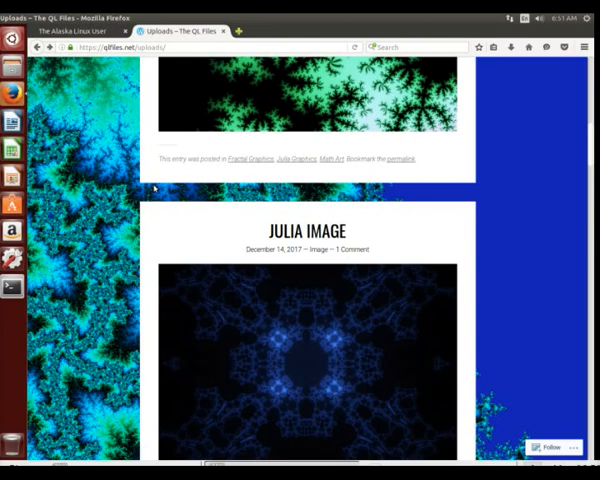
# Step: Return to the QL Files home page, open the Mandelbrot gallery and scroll through it
pyautogui.click(40, 50)
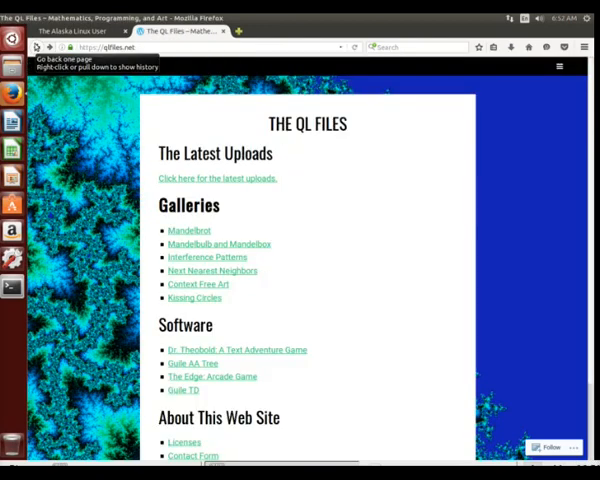
pyautogui.click(188, 231)
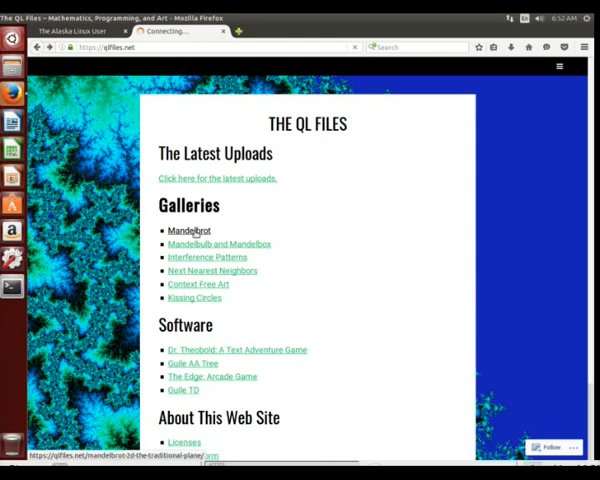
pyautogui.click(182, 230)
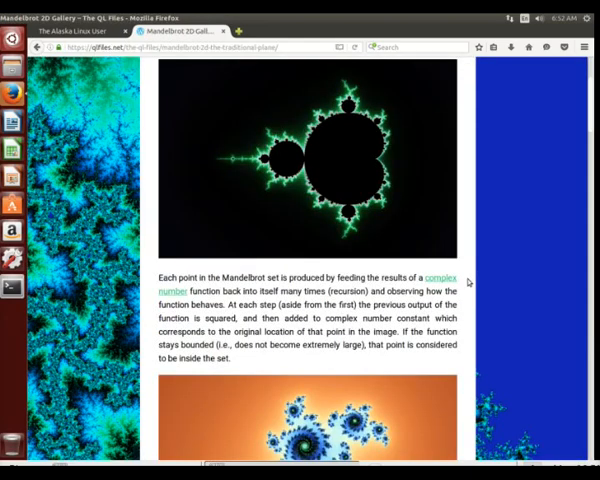
pyautogui.scroll(-3)
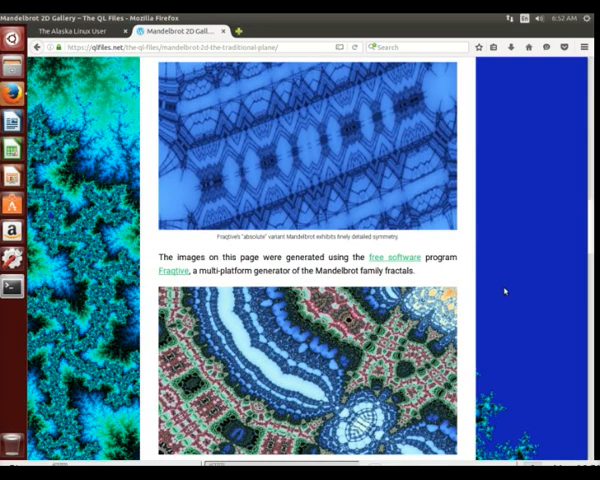
pyautogui.scroll(-3)
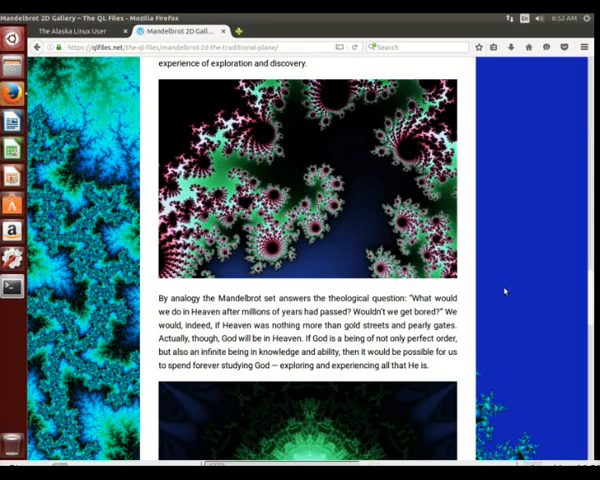
pyautogui.scroll(-3)
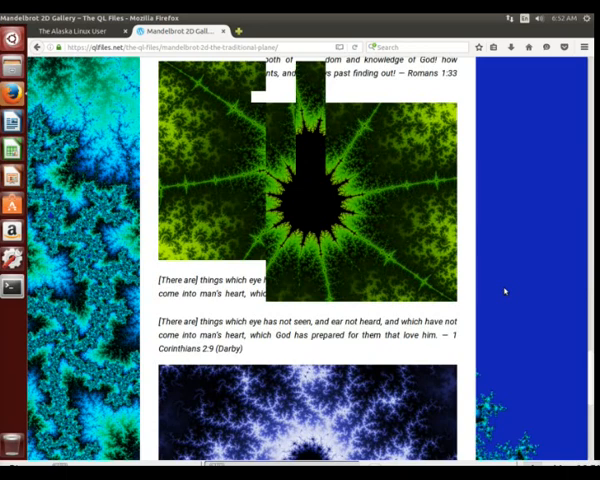
pyautogui.scroll(-3)
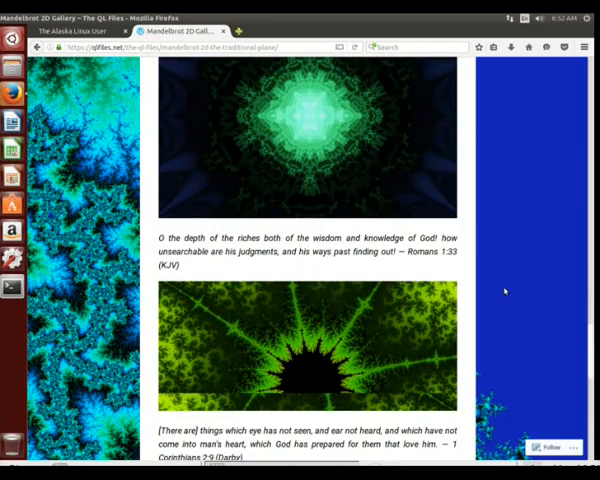
pyautogui.scroll(-3)
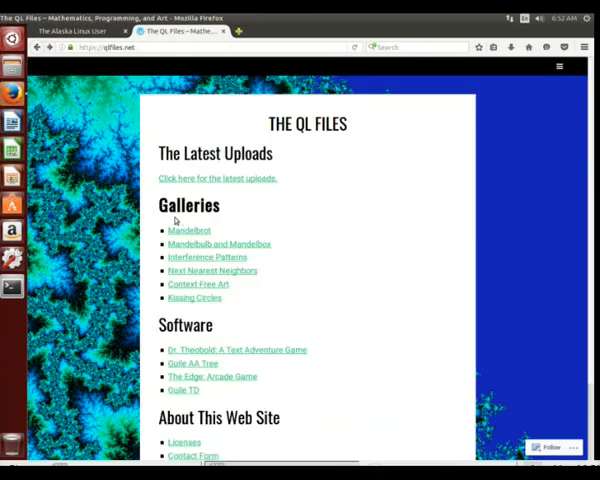
# Step: Page through the Mandelbulb and Mandelbox renders, including Mandelbox Orchard
pyautogui.click(216, 243)
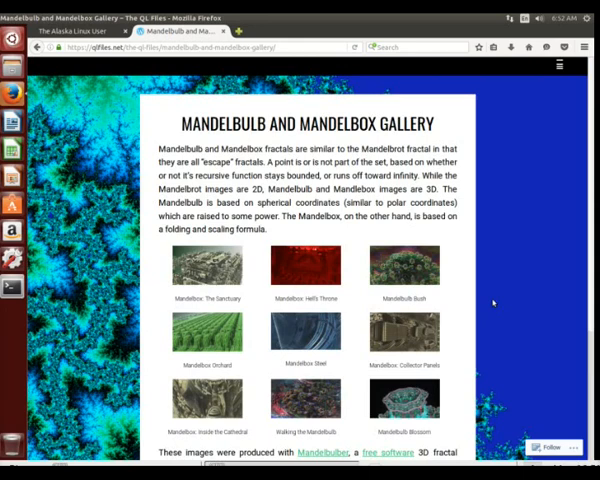
pyautogui.scroll(-3)
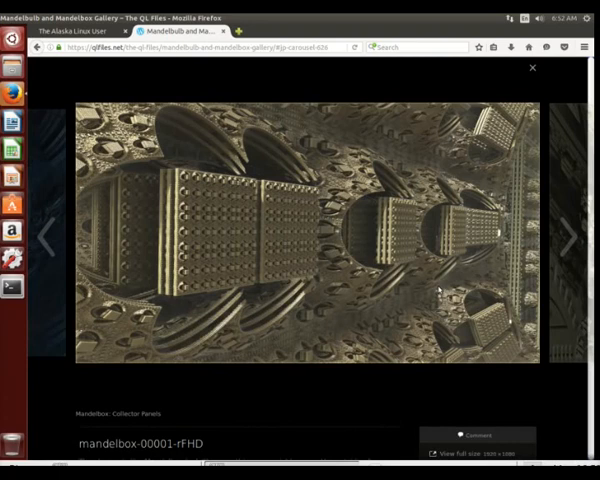
pyautogui.click(570, 243)
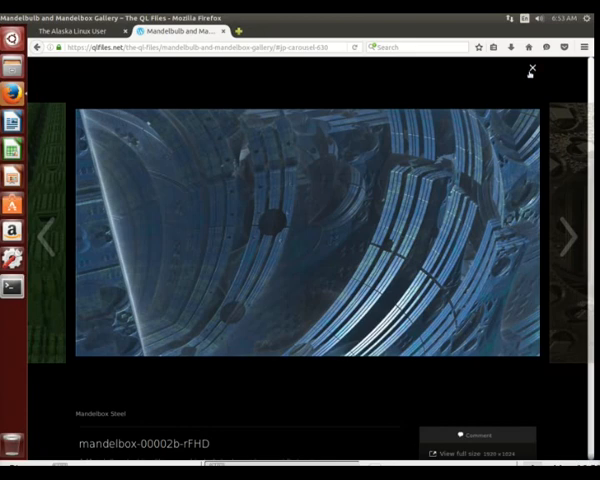
pyautogui.click(569, 236)
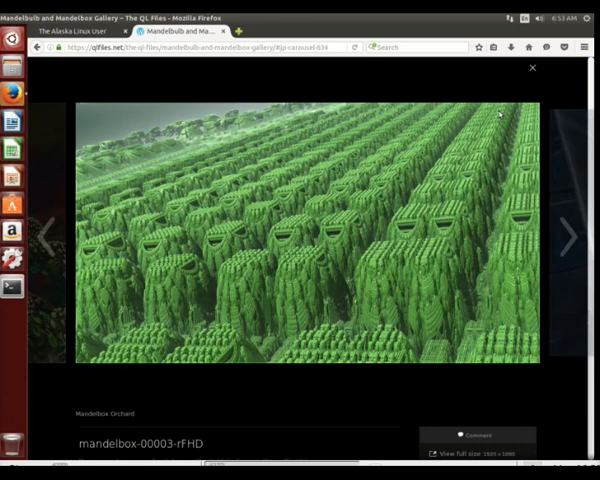
pyautogui.click(532, 72)
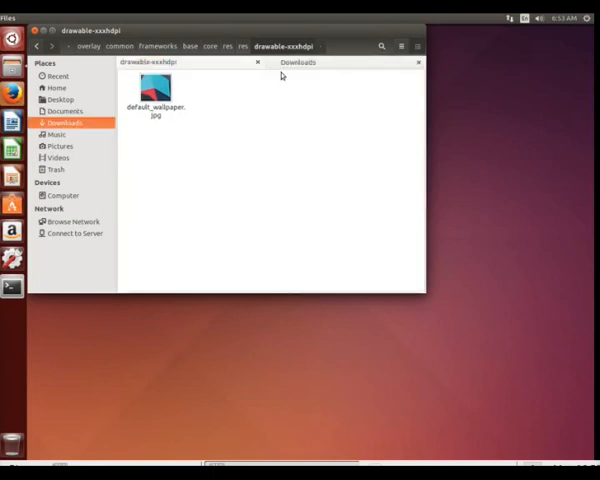
# Step: Preview julia-00008-rfhd.png from Downloads in Image Viewer
pyautogui.rightClick(160, 85)
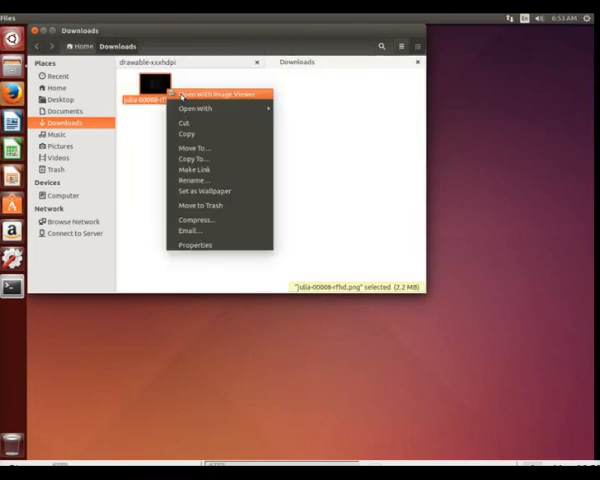
pyautogui.click(223, 89)
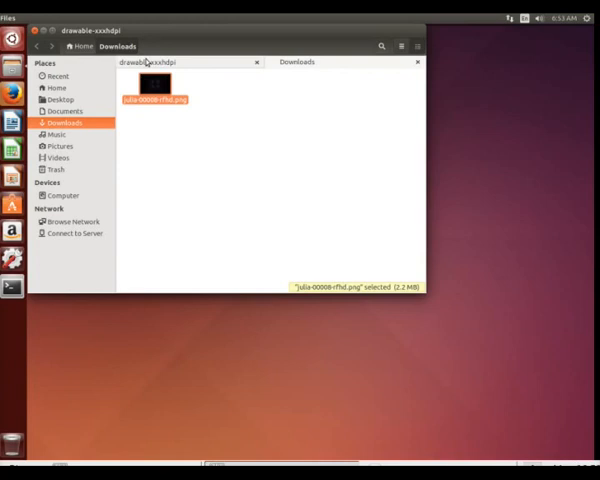
pyautogui.moveTo(207, 104)
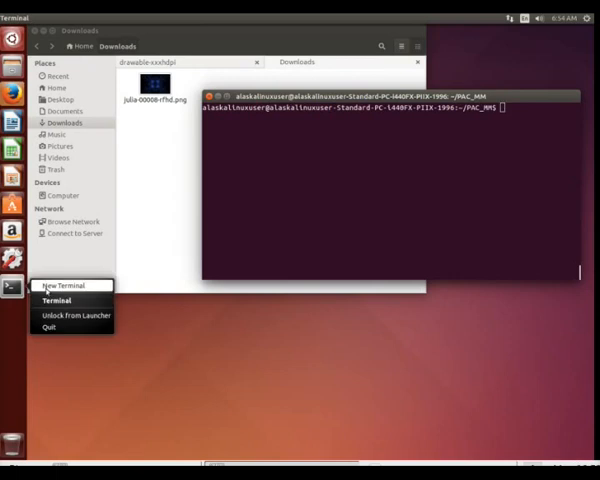
# Step: In a new terminal, become root with sudo -s and apt-get install imagemagick
pyautogui.click(64, 286)
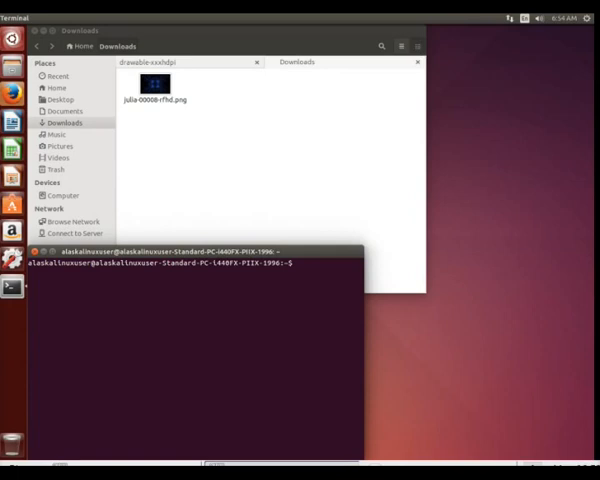
pyautogui.write('sudo -s')
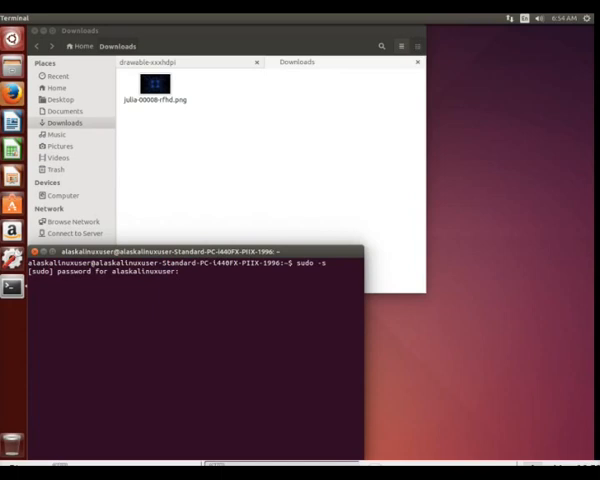
pyautogui.write('apt-get')
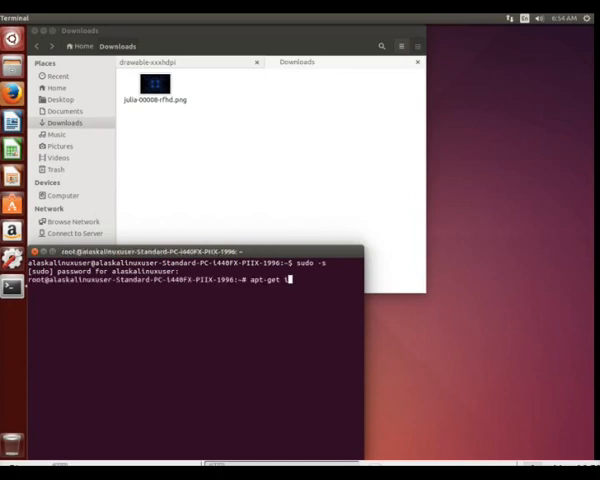
pyautogui.write('install imagemagick')
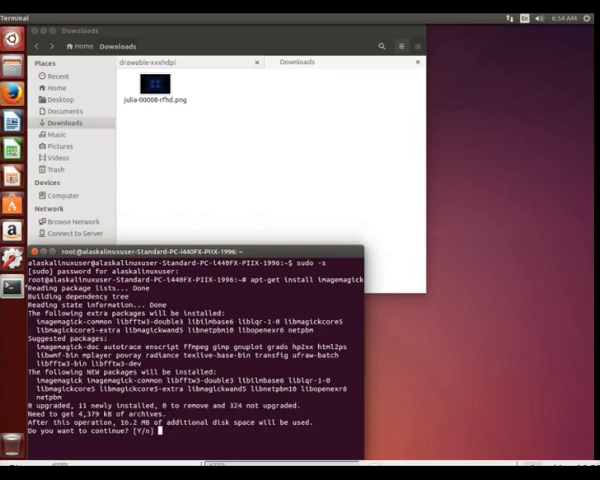
pyautogui.press('Return')
pyautogui.write('cd Downloads/')
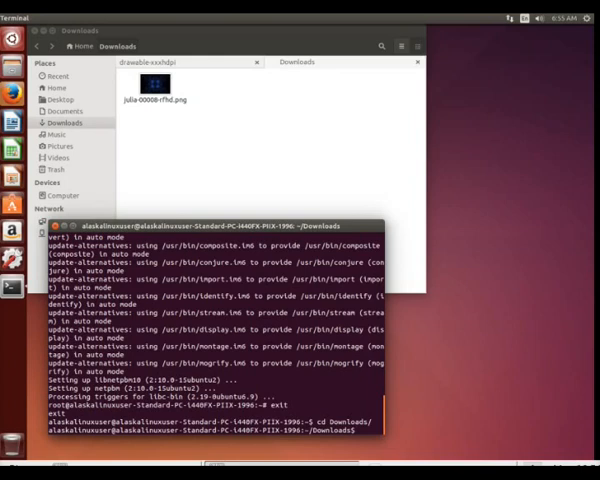
# Step: List the Downloads folder with ls and print the convert --help output
pyautogui.write('ls')
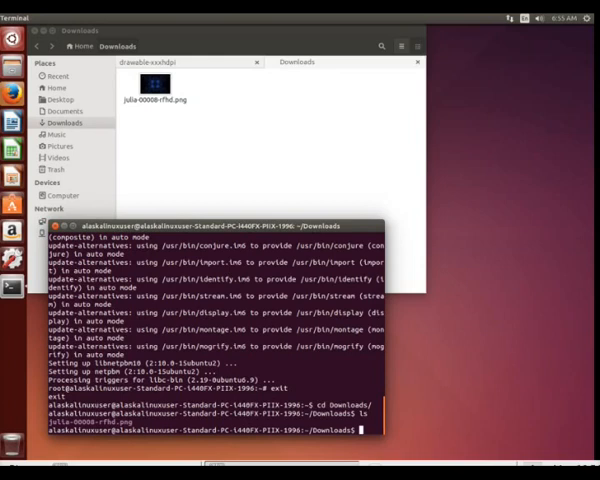
pyautogui.write('convert --help')
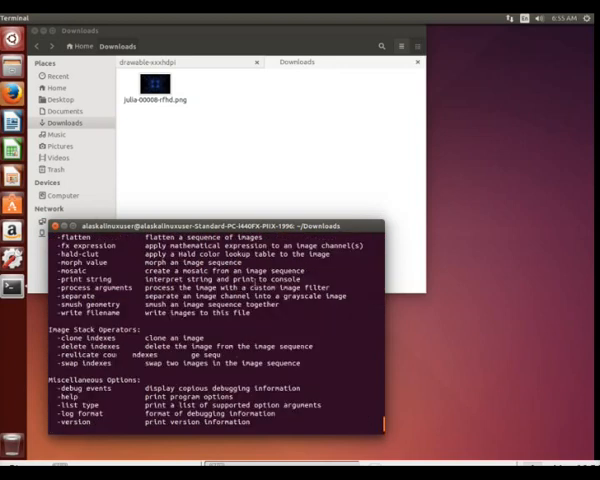
pyautogui.scroll(-3)
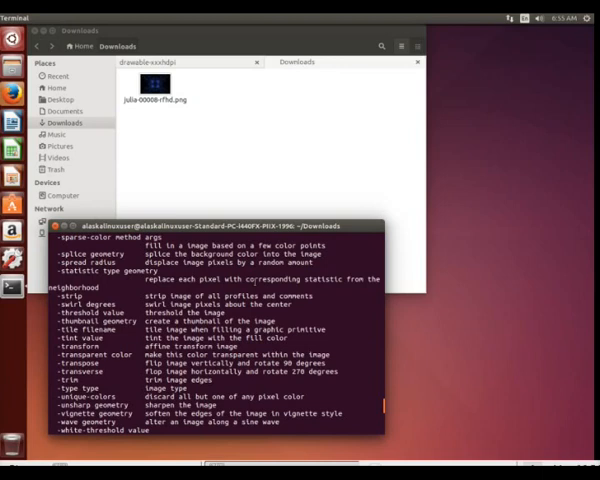
pyautogui.scroll(-3)
pyautogui.write('convert --hel')
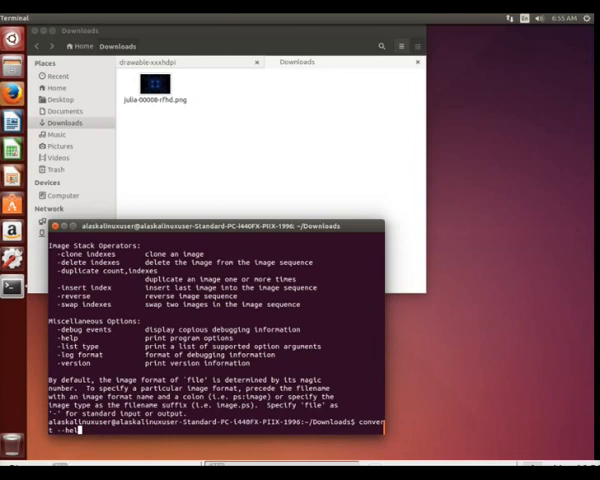
# Step: Type resize and scroll the convert help output to find the resize option
pyautogui.write('resize')
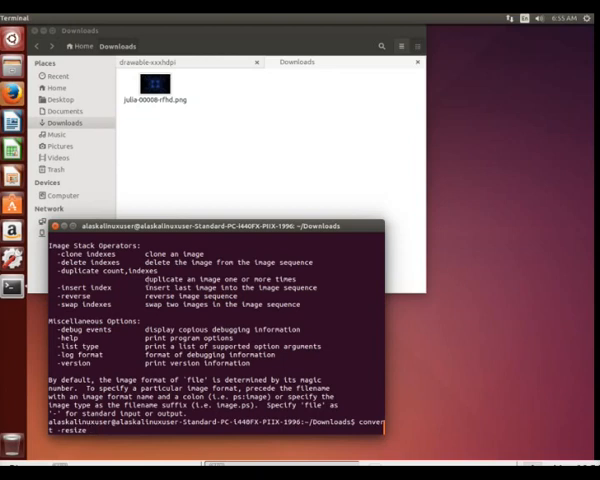
pyautogui.scroll(-3)
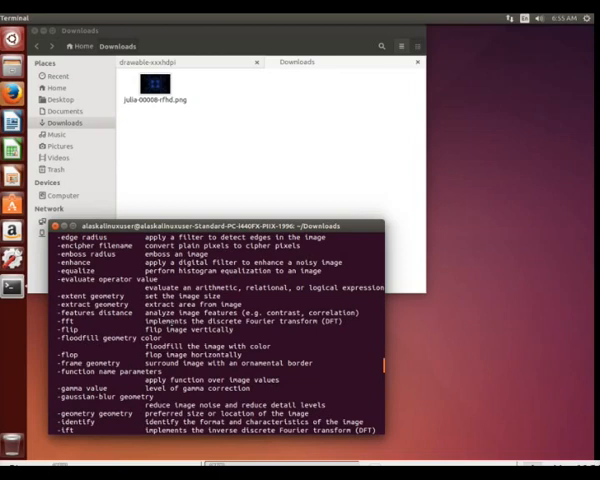
pyautogui.scroll(-3)
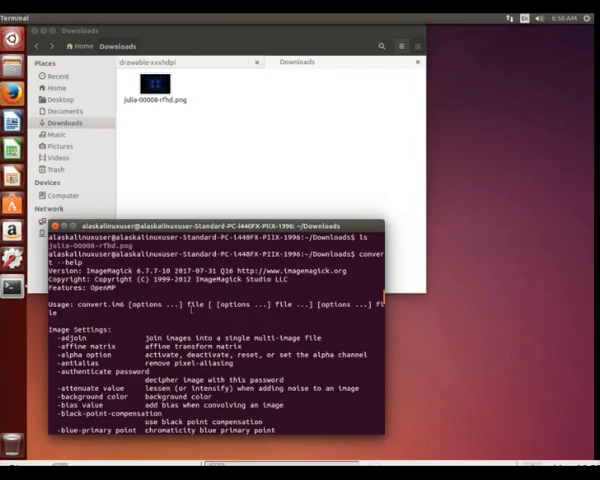
pyautogui.scroll(-3)
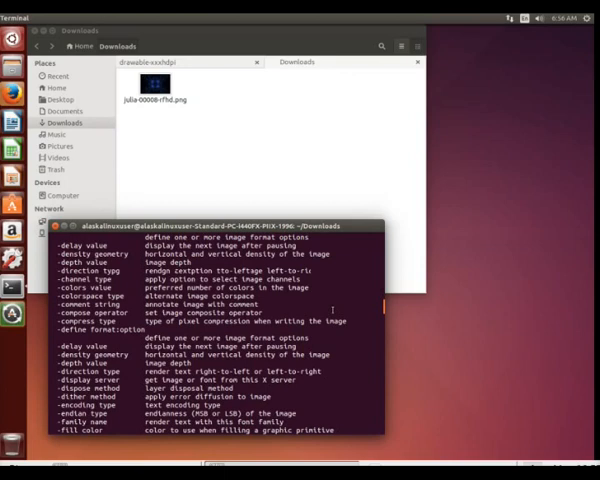
pyautogui.scroll(-3)
pyautogui.write('convert -resize')
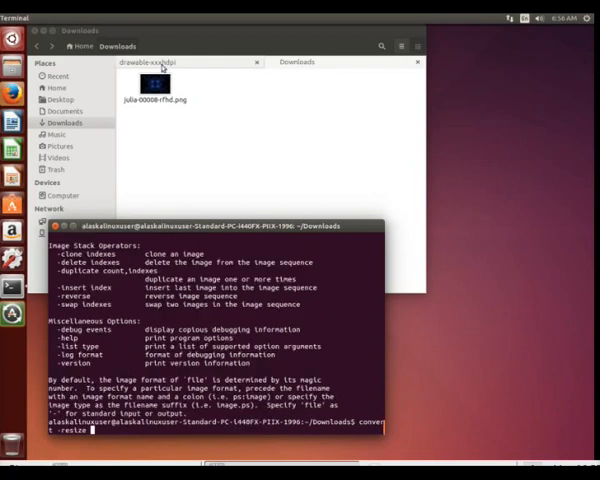
# Step: Reopen default_wallpaper.jpg from drawable-xxxhdpi to confirm its 2880×2560 size
pyautogui.rightClick(149, 96)
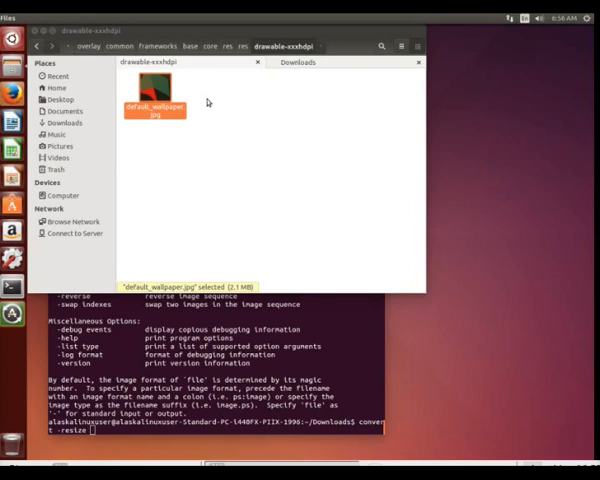
pyautogui.doubleClick(156, 95)
pyautogui.write(' 2880x256')
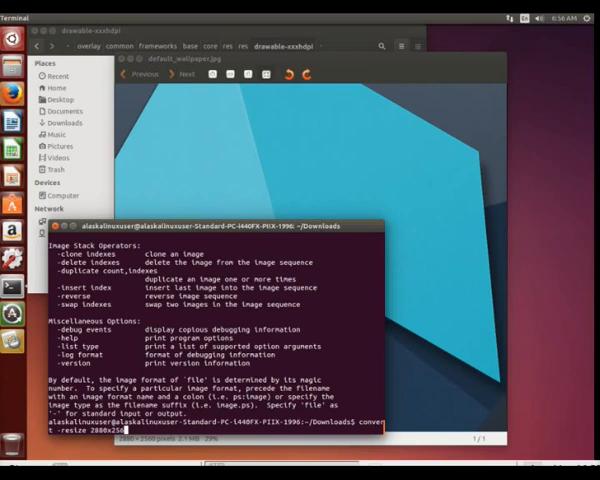
# Step: Run convert to resize the julia-rfhd.png fractal to 2880x2560 as default_wallpaper.jpg
pyautogui.write('/julia-00000-rfhd.png')
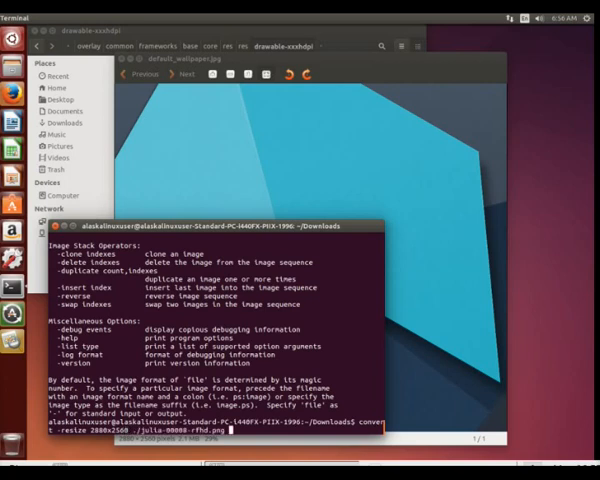
pyautogui.write('default')
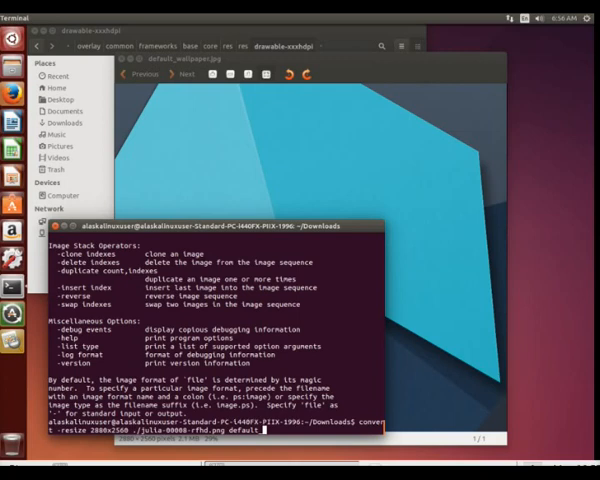
pyautogui.write('default_wallpaper.jp')
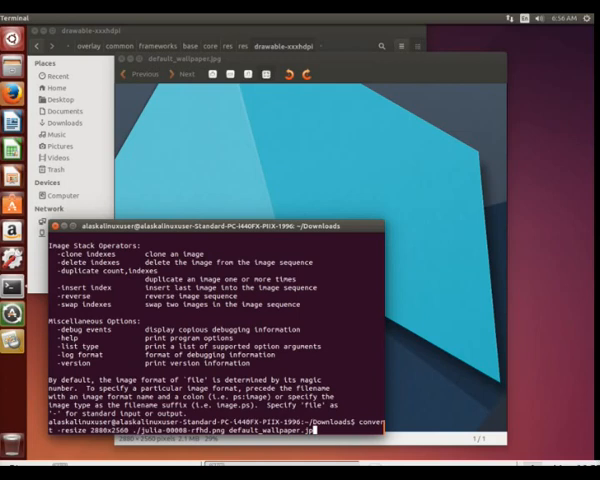
pyautogui.press('Return')
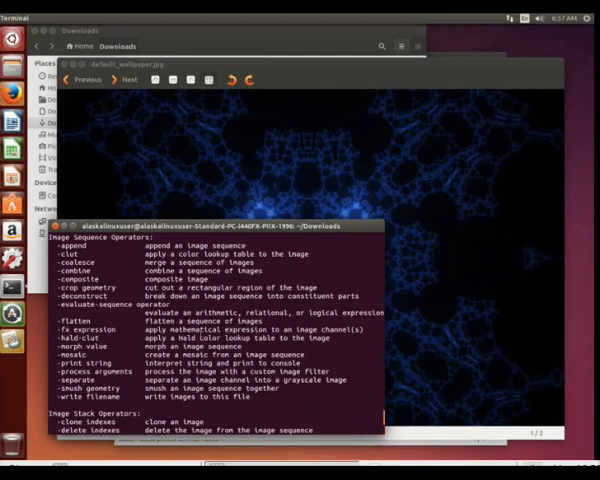
# Step: Scroll through convert's help option listing, selecting the word 'automagically' along the way
pyautogui.scroll(-3)
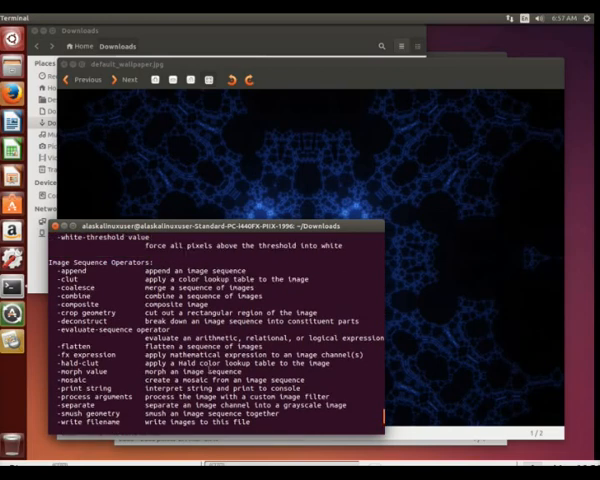
pyautogui.scroll(-3)
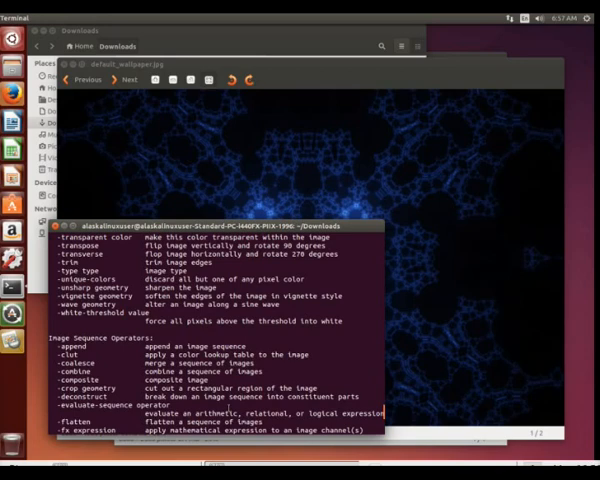
pyautogui.scroll(-3)
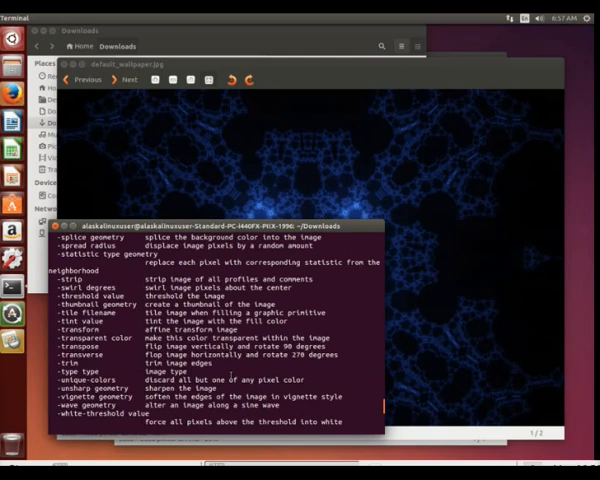
pyautogui.scroll(-3)
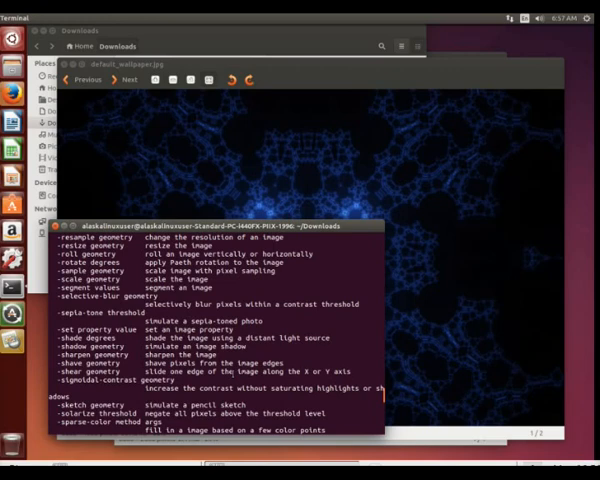
pyautogui.scroll(-3)
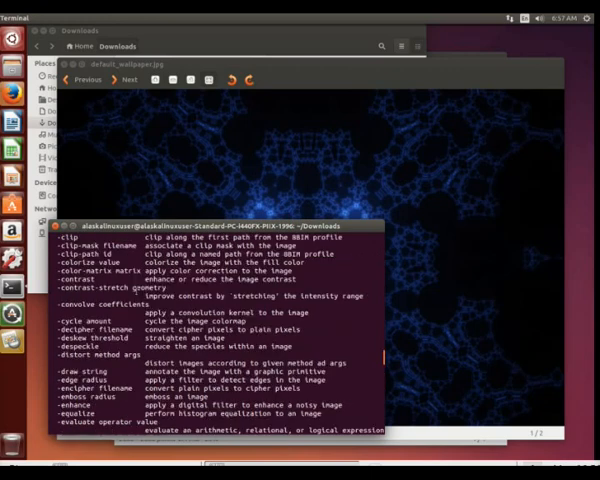
pyautogui.scroll(-3)
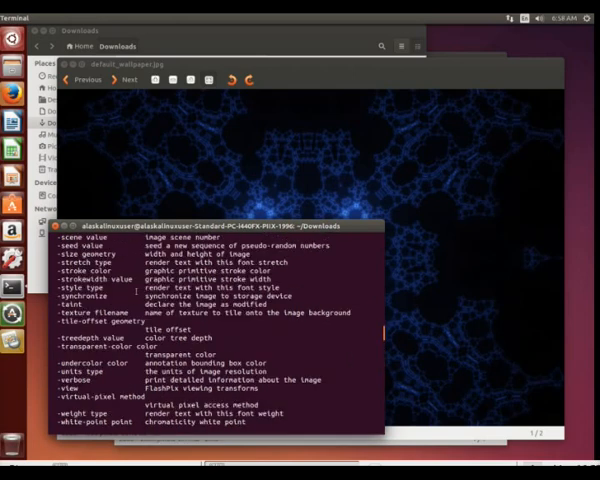
pyautogui.scroll(-3)
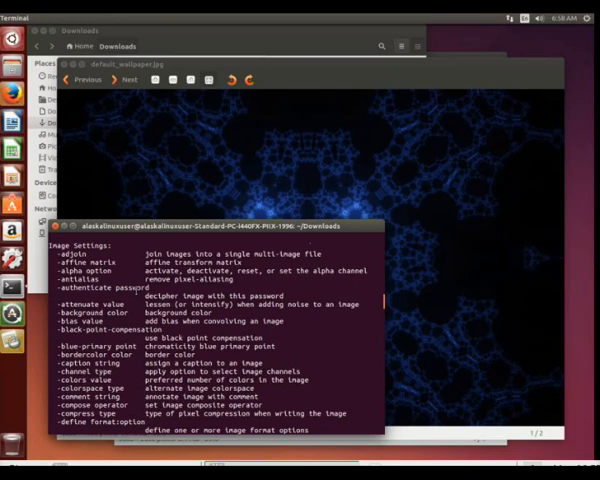
pyautogui.scroll(-3)
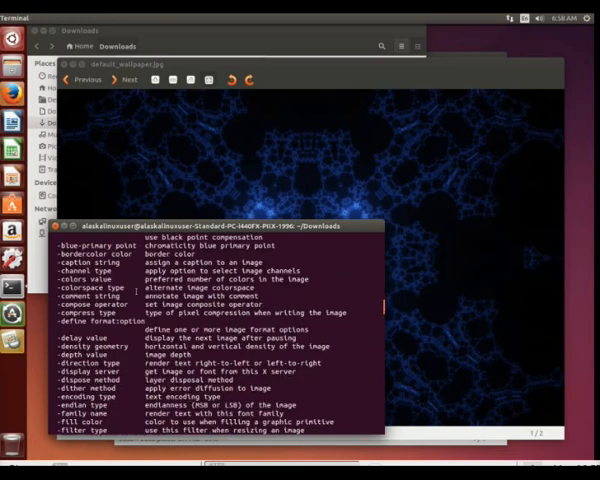
pyautogui.scroll(-3)
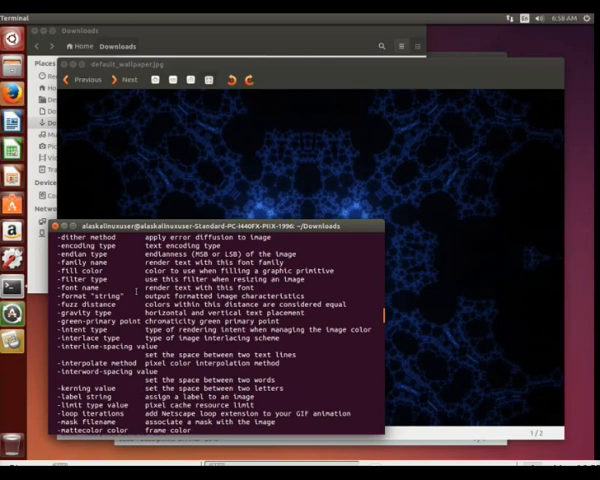
pyautogui.scroll(-3)
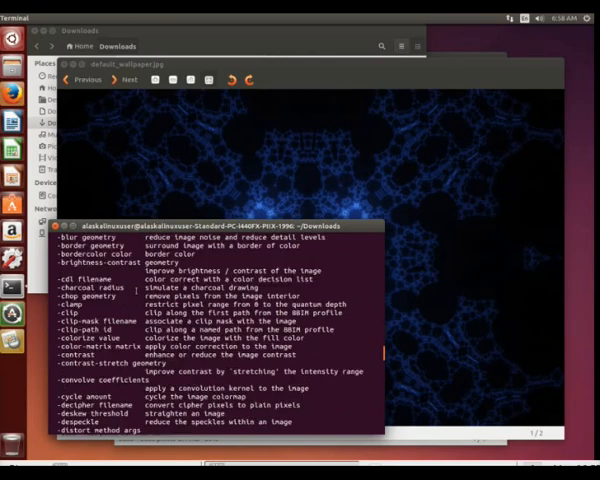
pyautogui.scroll(-3)
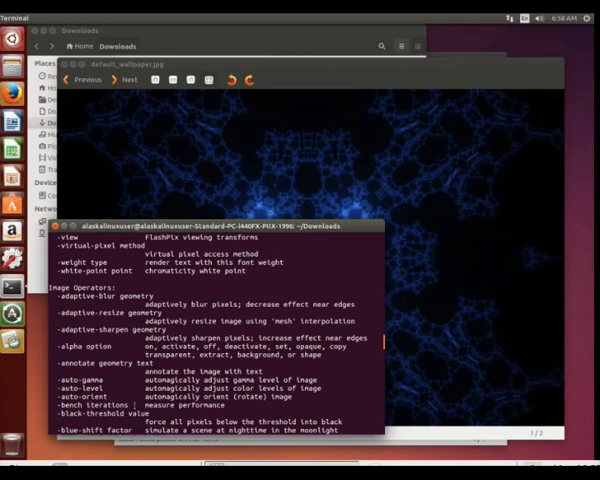
pyautogui.doubleClick(163, 393)
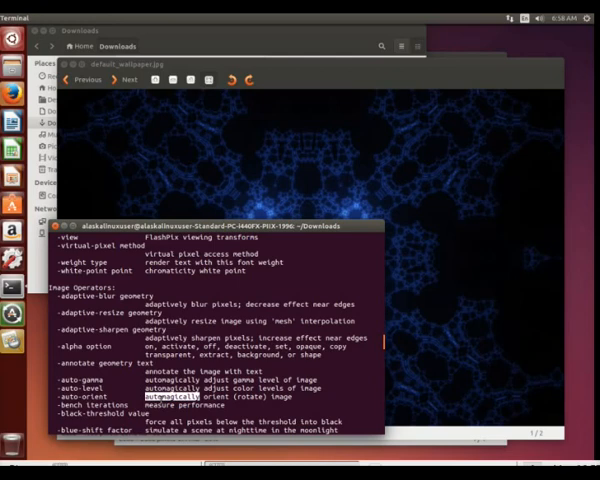
pyautogui.scroll(-3)
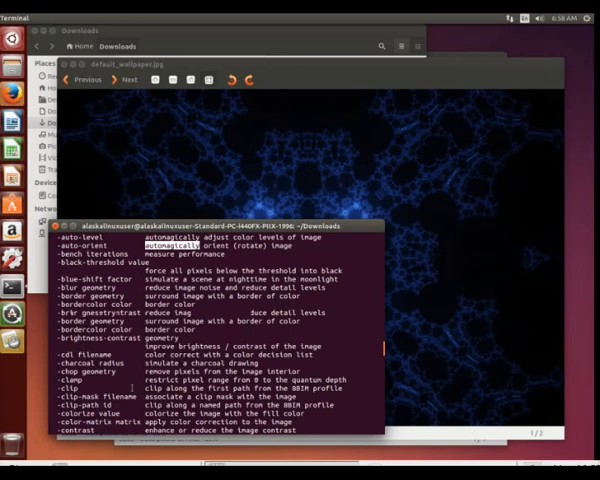
pyautogui.scroll(-3)
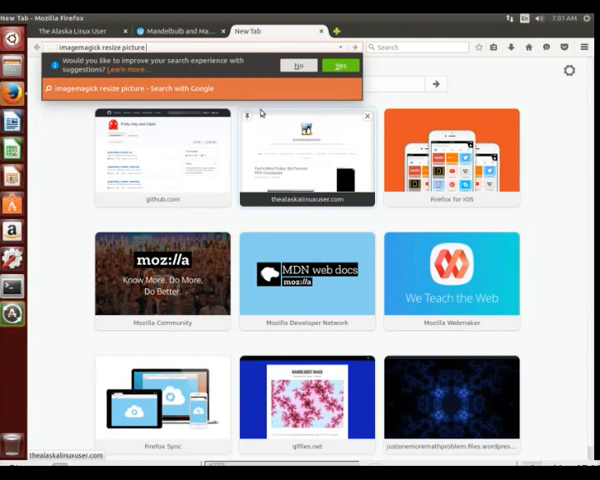
# Step: Search about not keeping geometry, then jump to the 'Ignore Aspect Ratio' resize example section
pyautogui.write("don't keep geop")
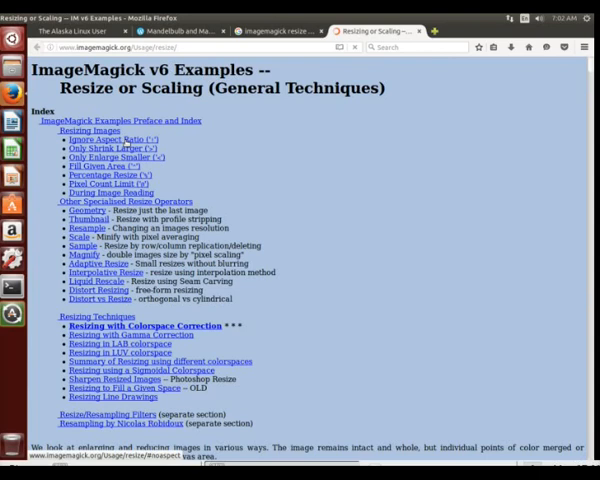
pyautogui.click(95, 140)
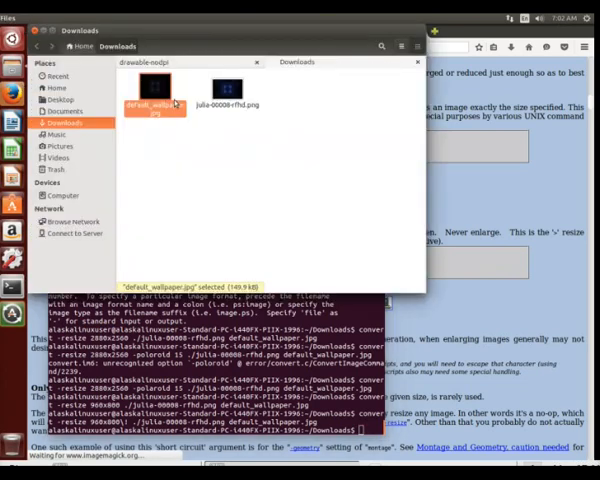
# Step: Overwrite drawable-nodpi's old default_wallpaper.jpg with the new fractal copy, then return to res
pyautogui.doubleClick(155, 102)
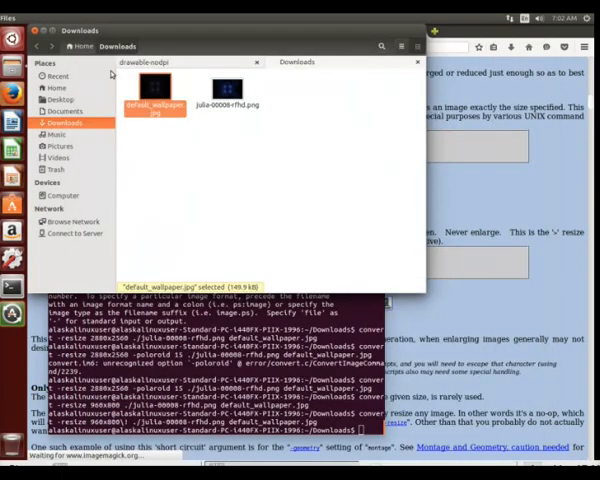
pyautogui.moveTo(204, 88)
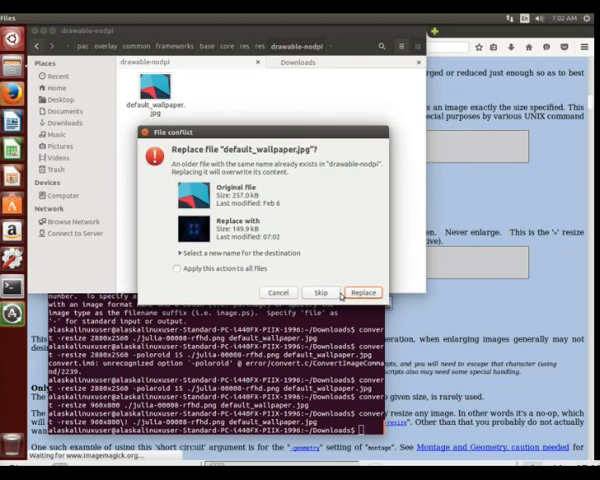
pyautogui.click(363, 292)
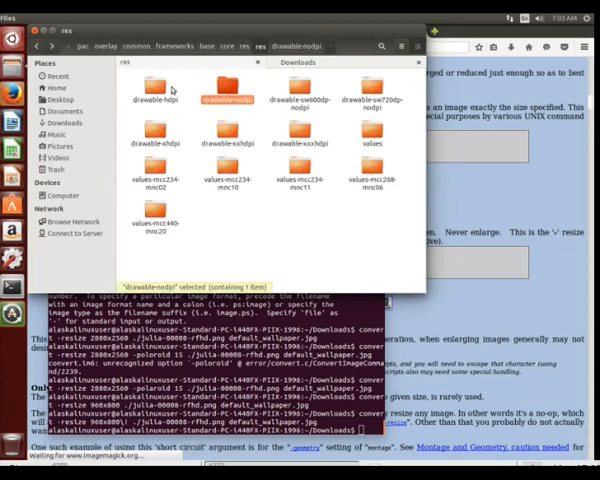
pyautogui.click(376, 93)
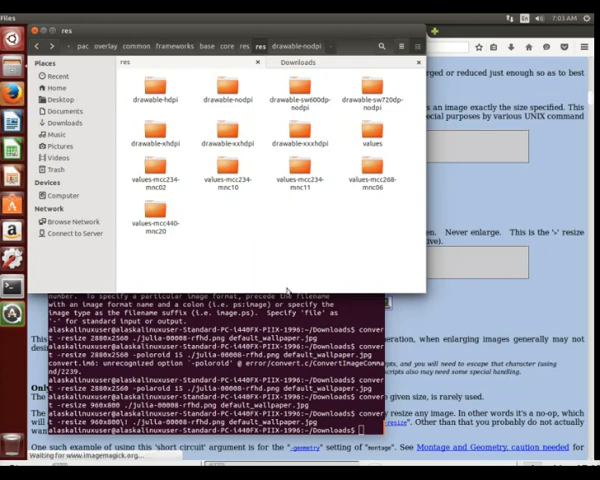
pyautogui.moveTo(286, 280)
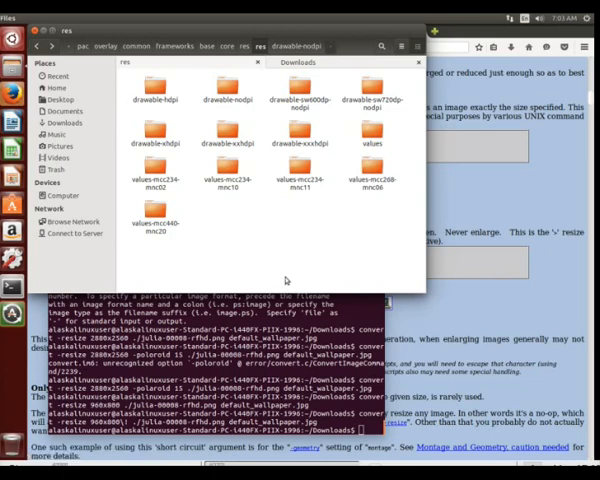